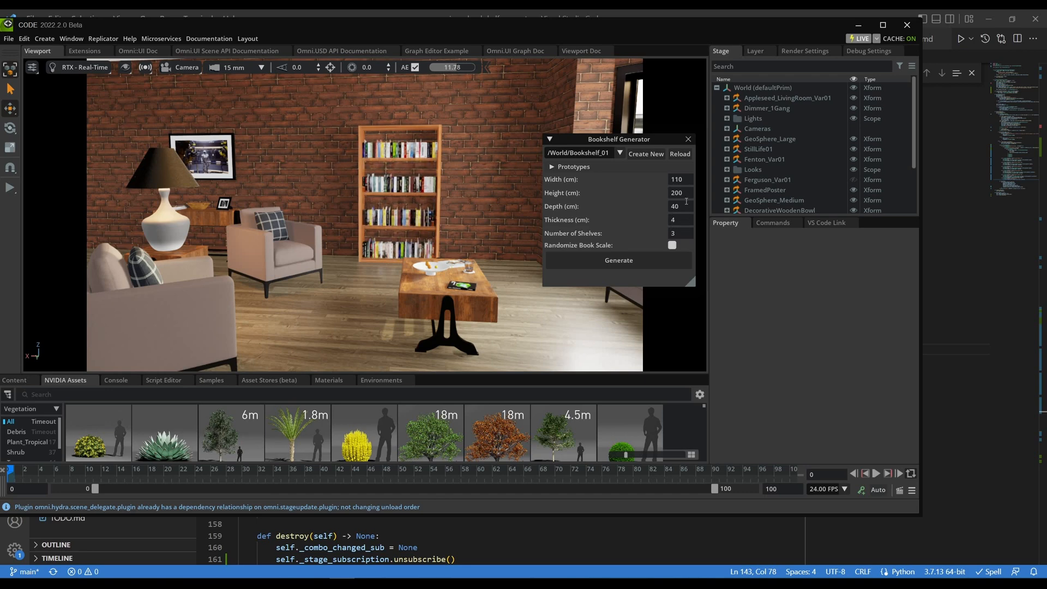
Step: Set the bookshelf Width to 150 and regenerate it
click(675, 179)
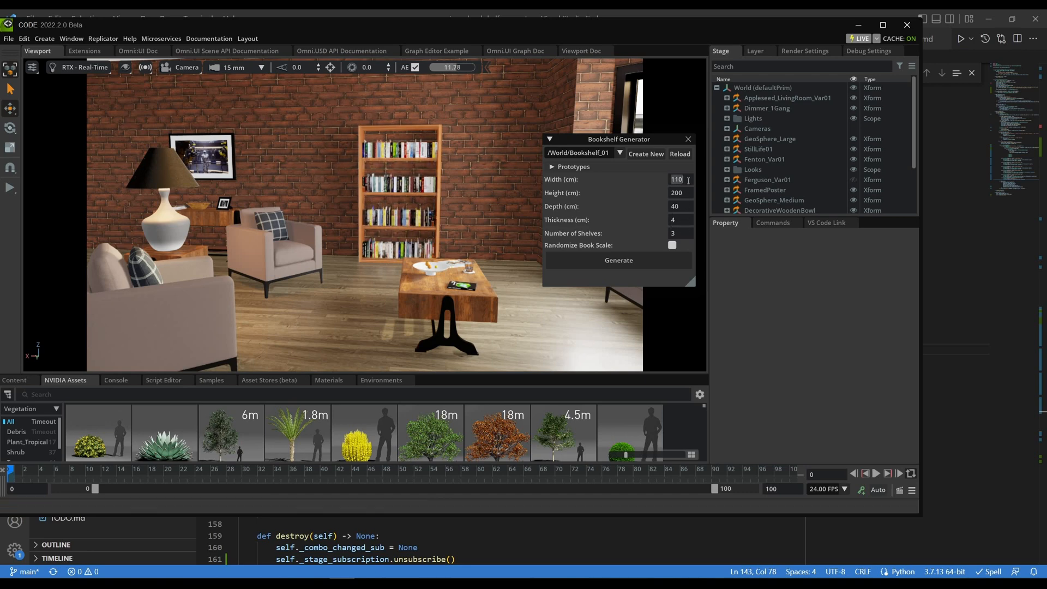
click(617, 260)
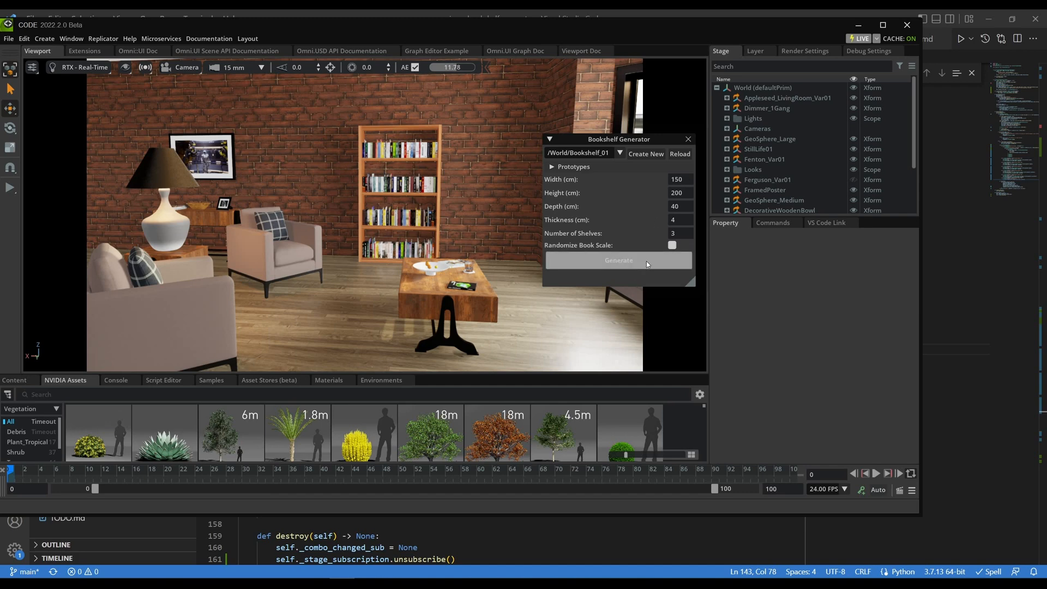
click(616, 259)
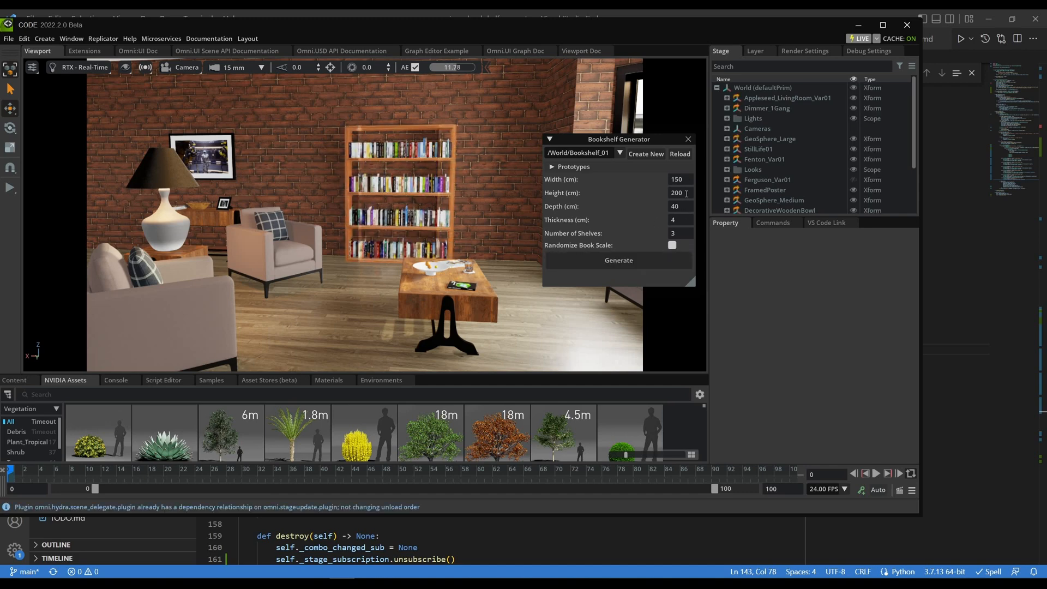
Step: Set Height to 300 and Number of Shelves to 6, then regenerate repeatedly
text(300)
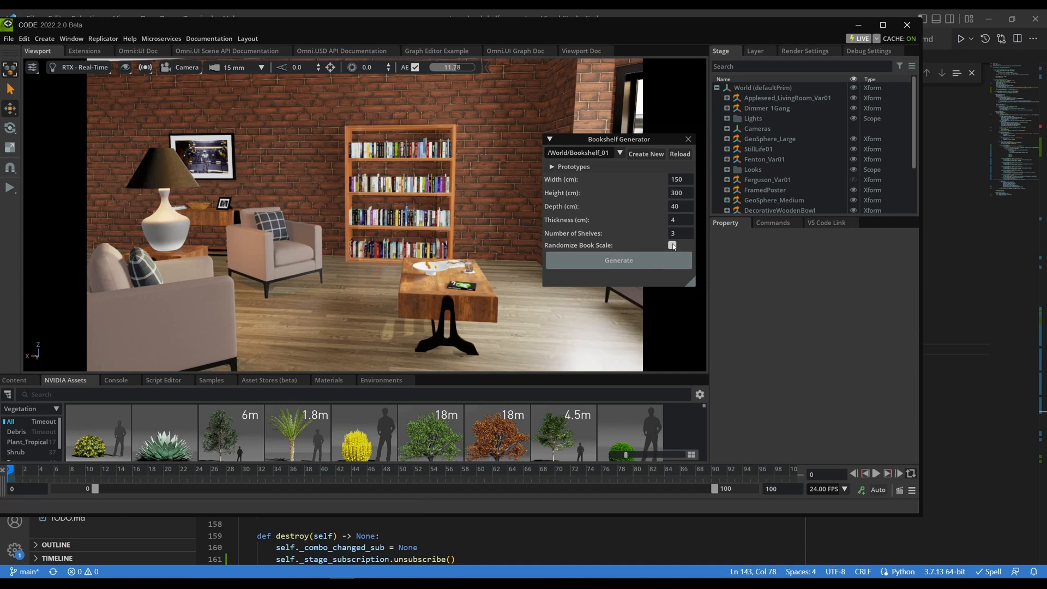
text(6)
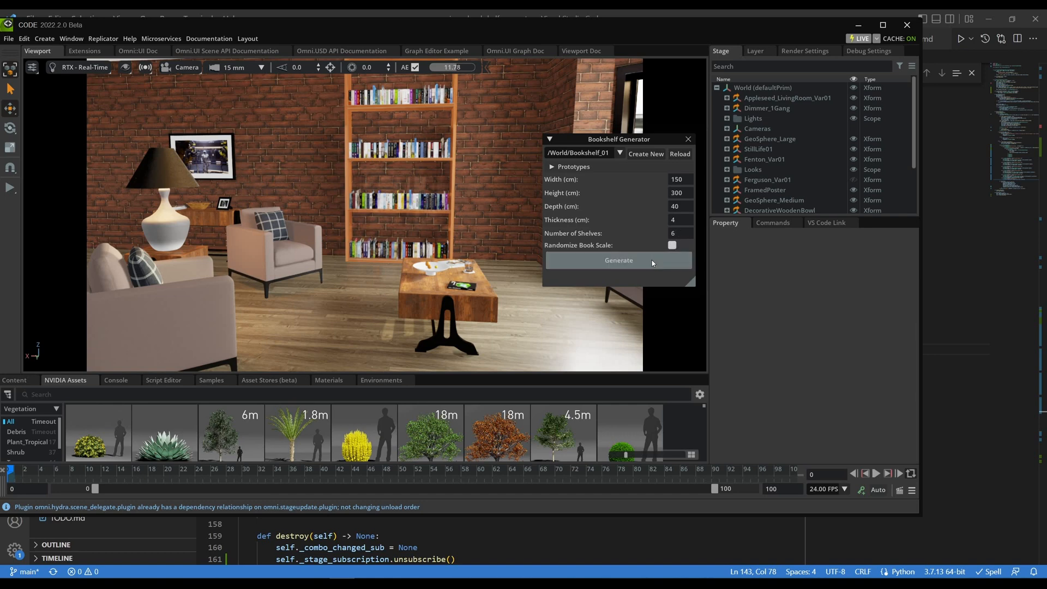
click(616, 259)
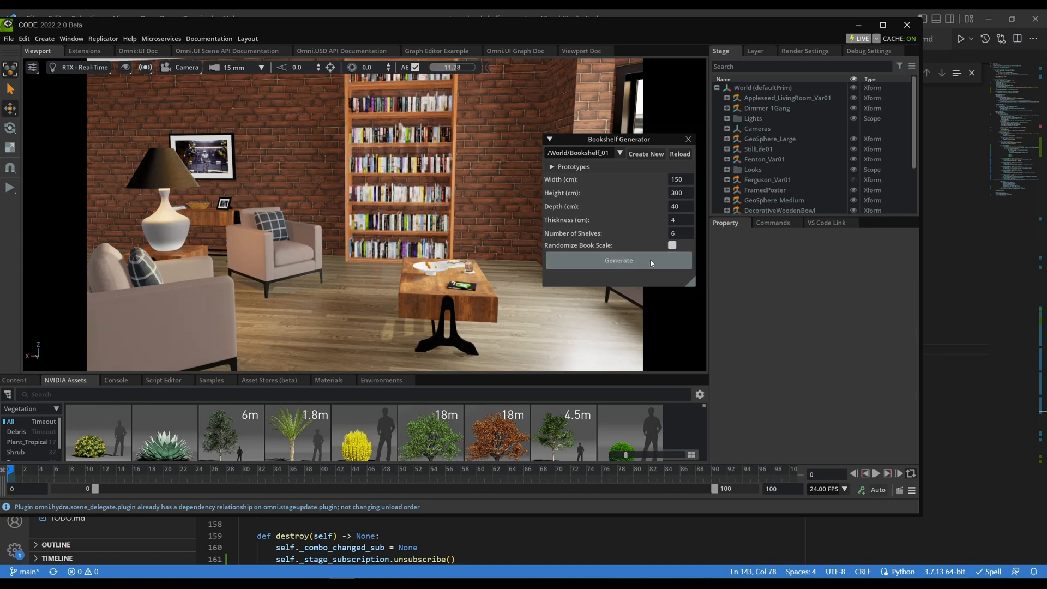
click(617, 260)
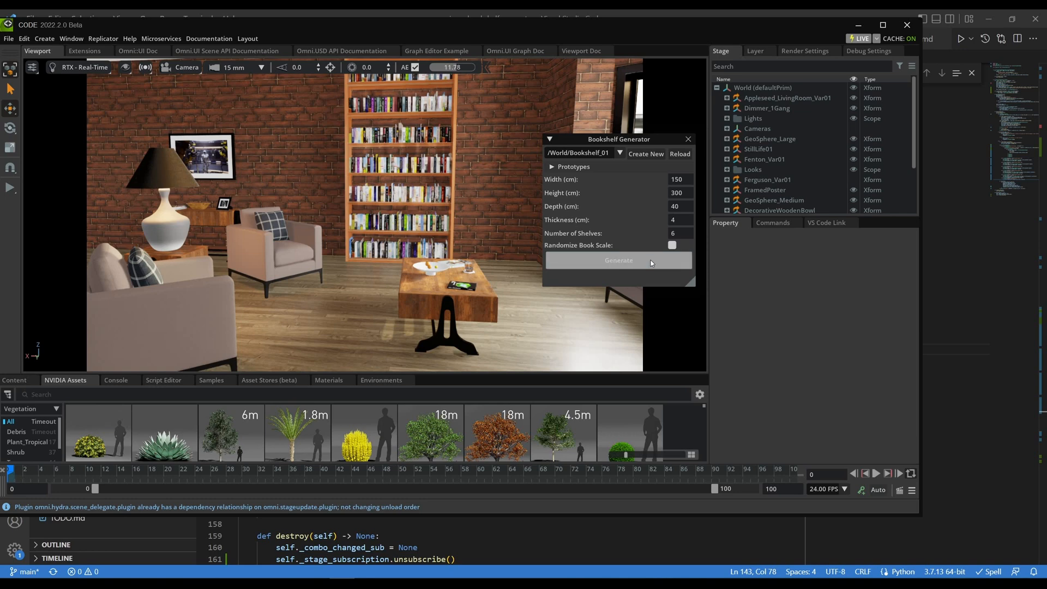
click(618, 259)
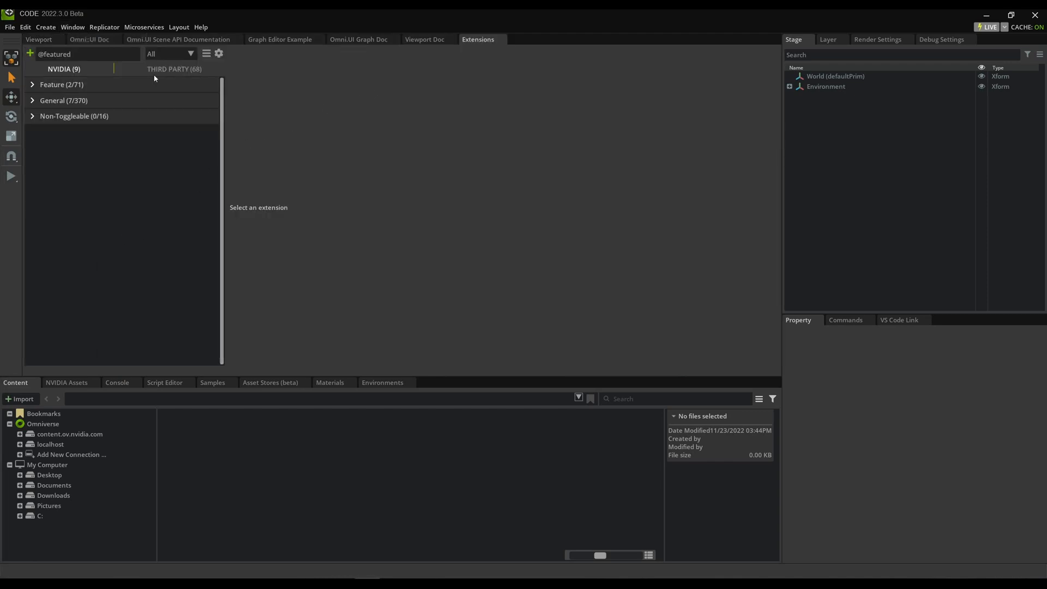
Step: Search Third Party extensions for 'book' and install Bookshelf Generator, confirming the warning
click(175, 69)
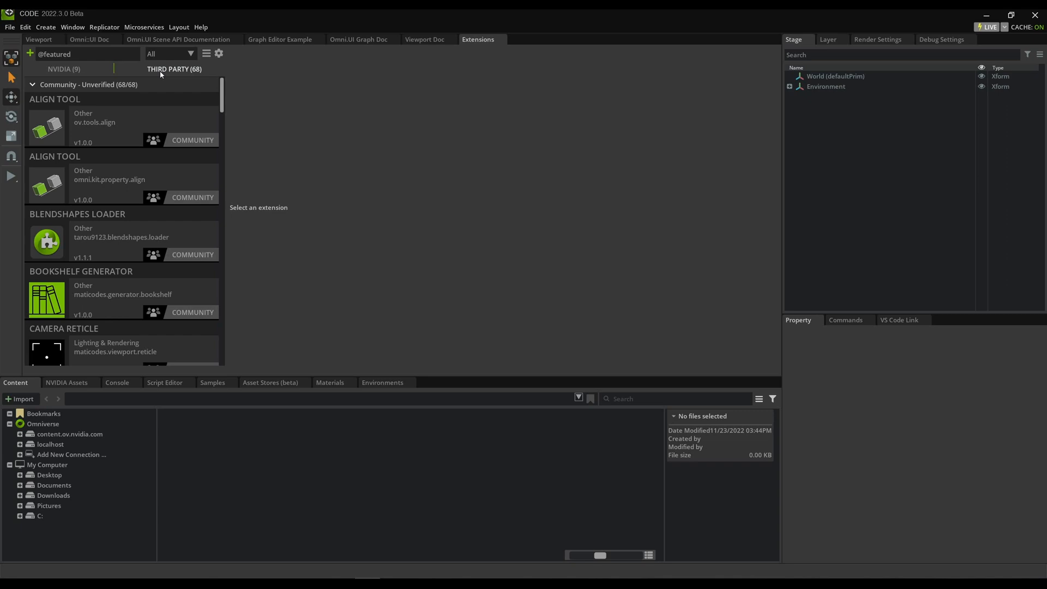
text(b)
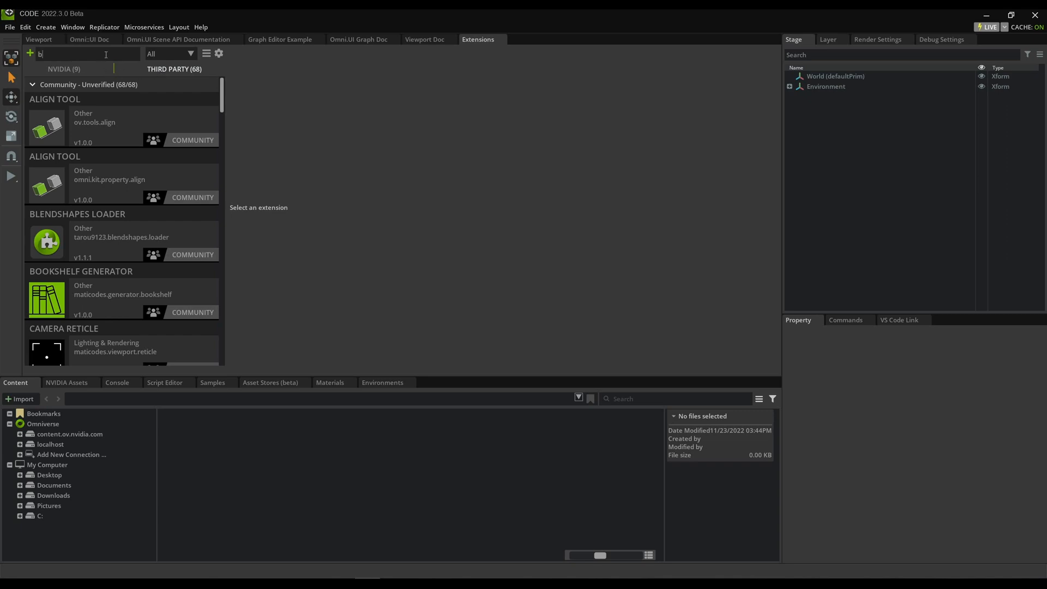
text(ook)
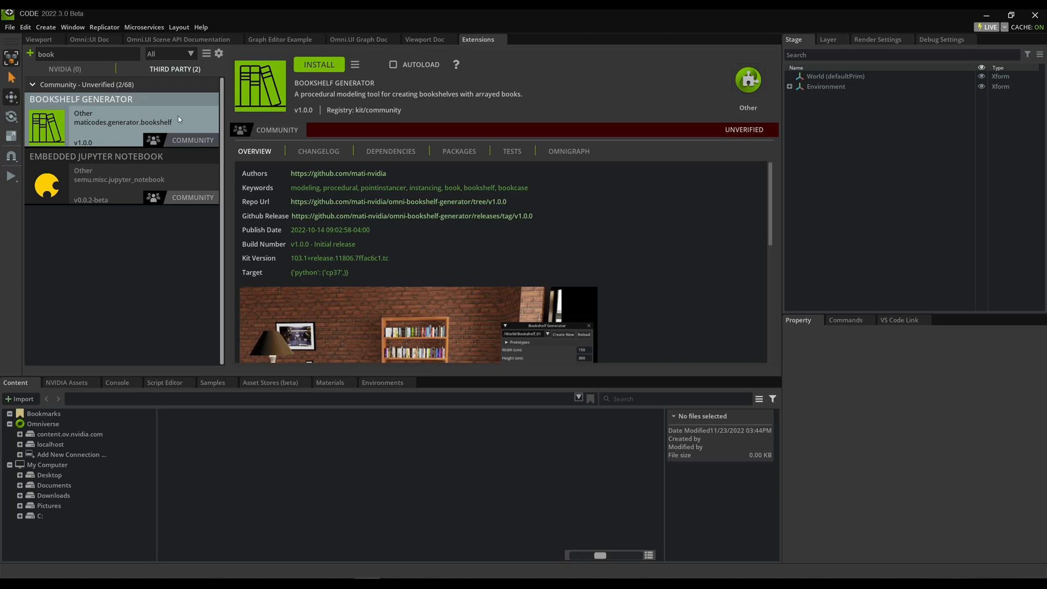
click(318, 64)
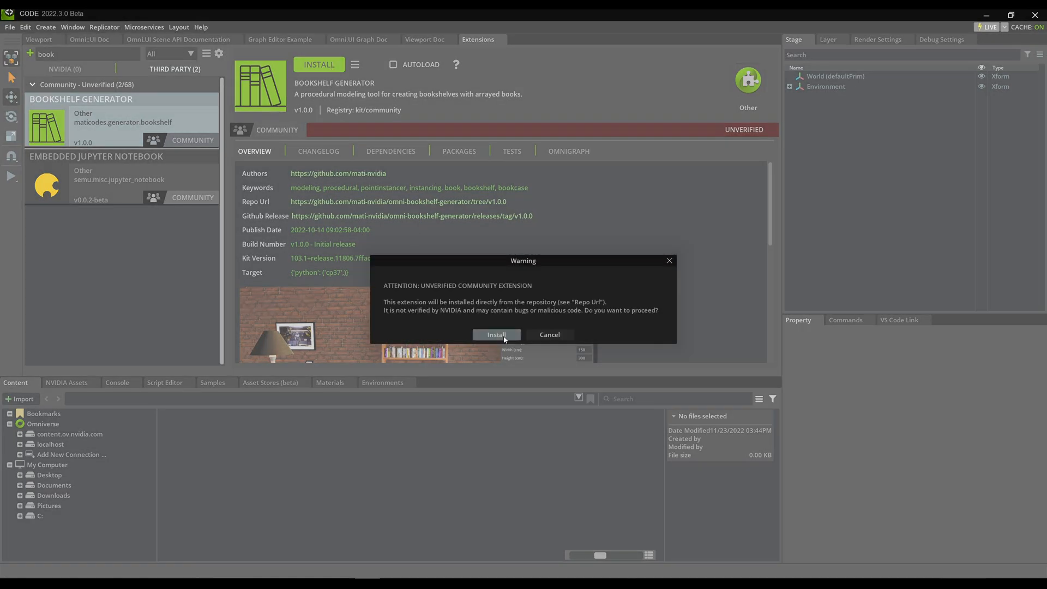
click(495, 334)
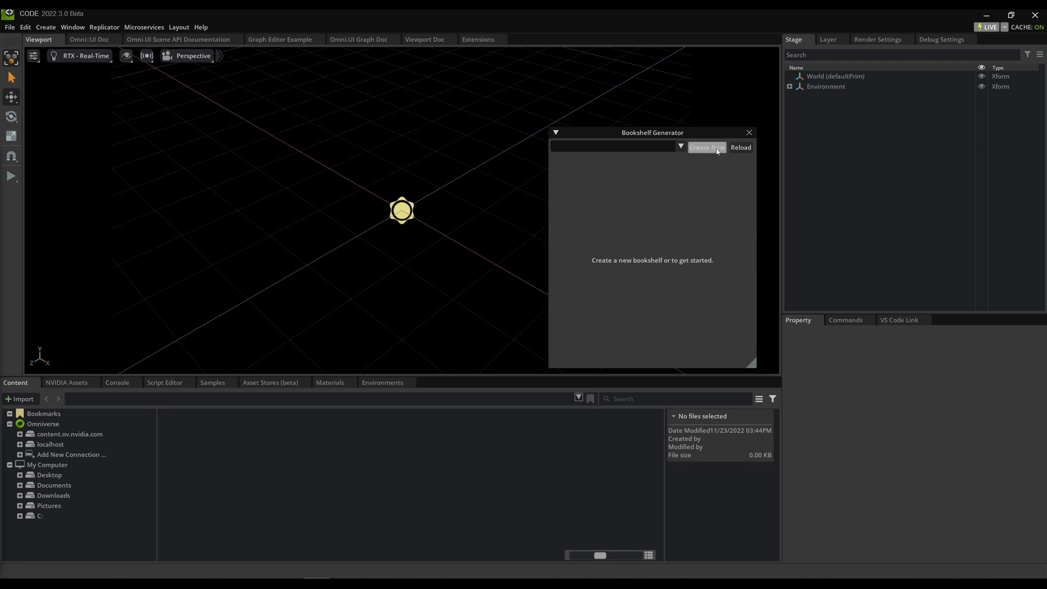
Step: Create a new bookshelf and inspect its Bookshelf, Geometry and Looks groups in the Stage tree
click(706, 146)
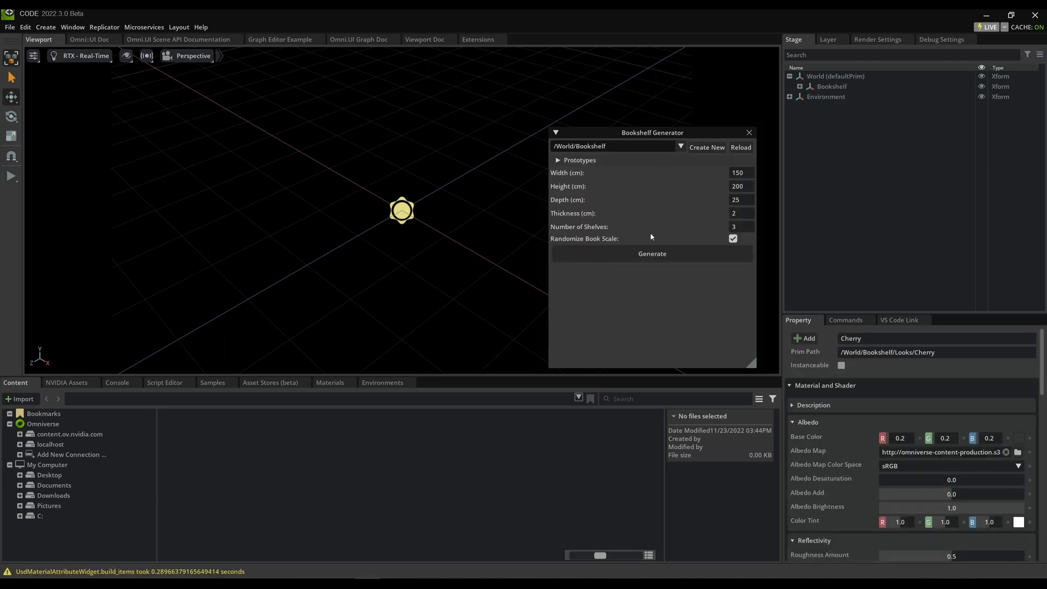
click(826, 96)
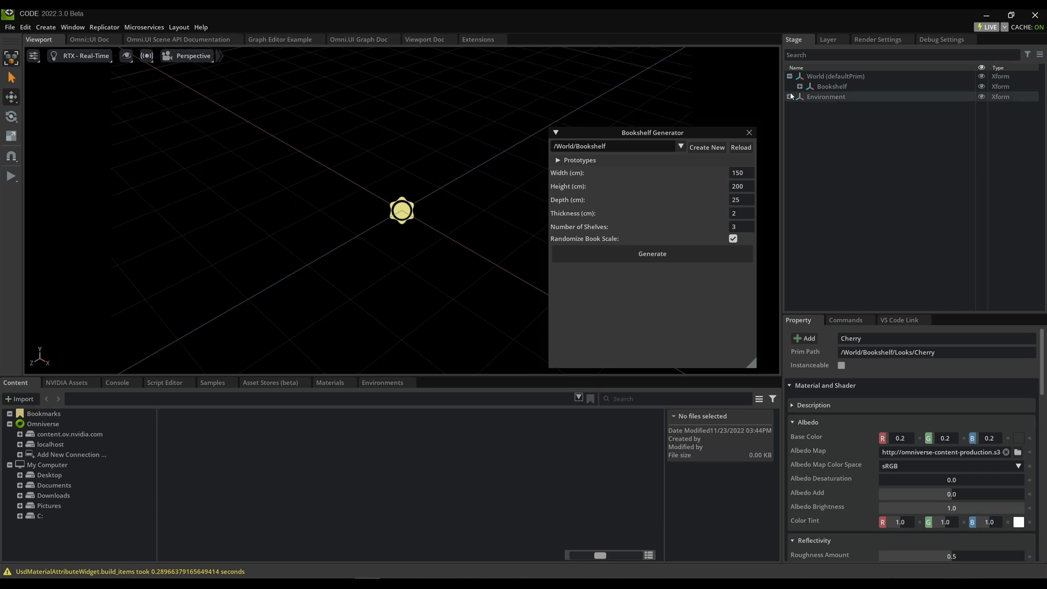
click(799, 86)
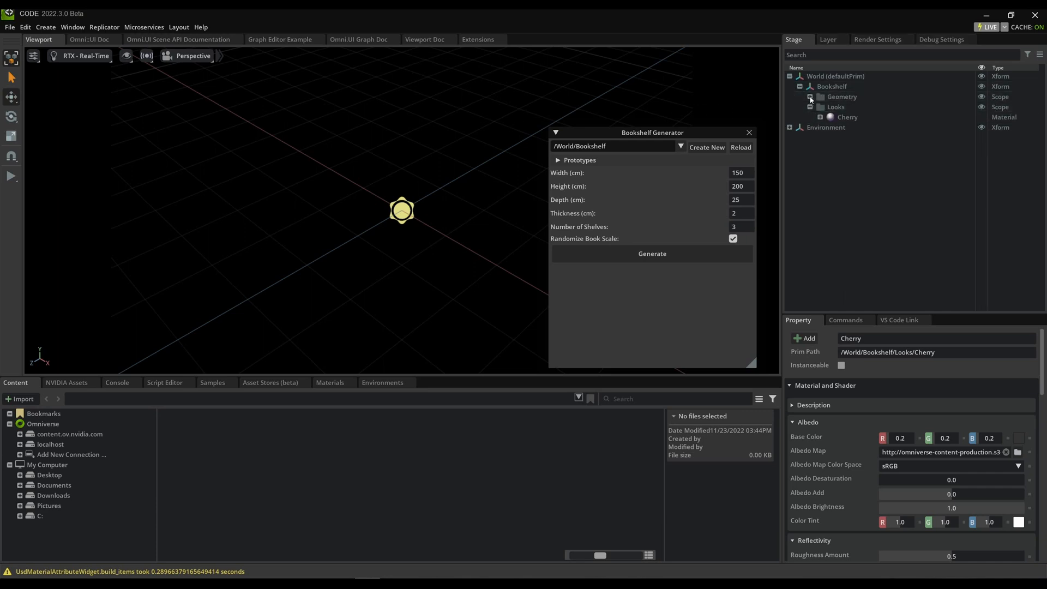
click(811, 97)
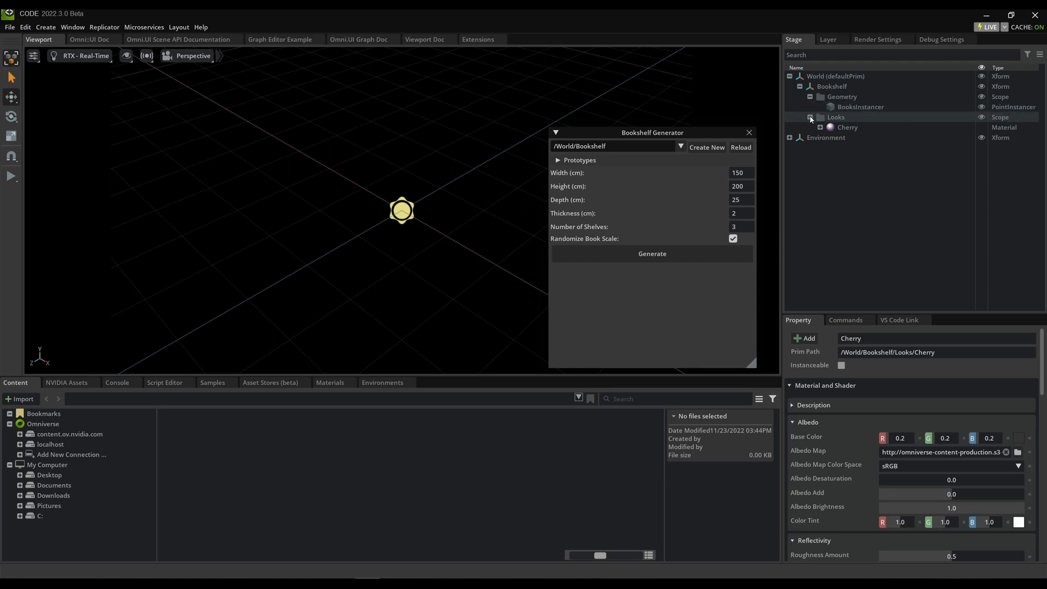
click(810, 117)
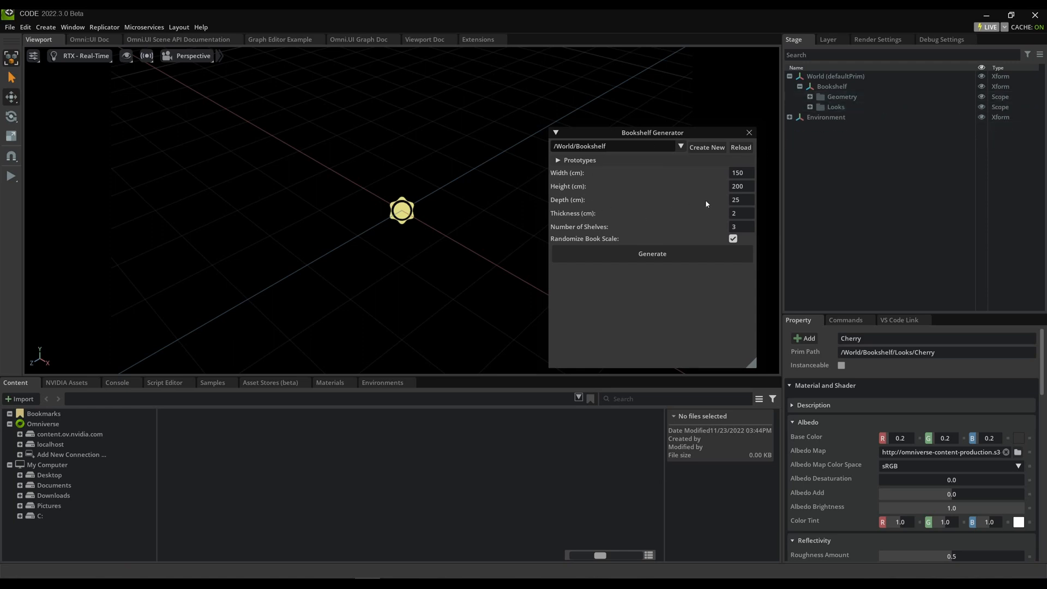
mouse_move(628, 226)
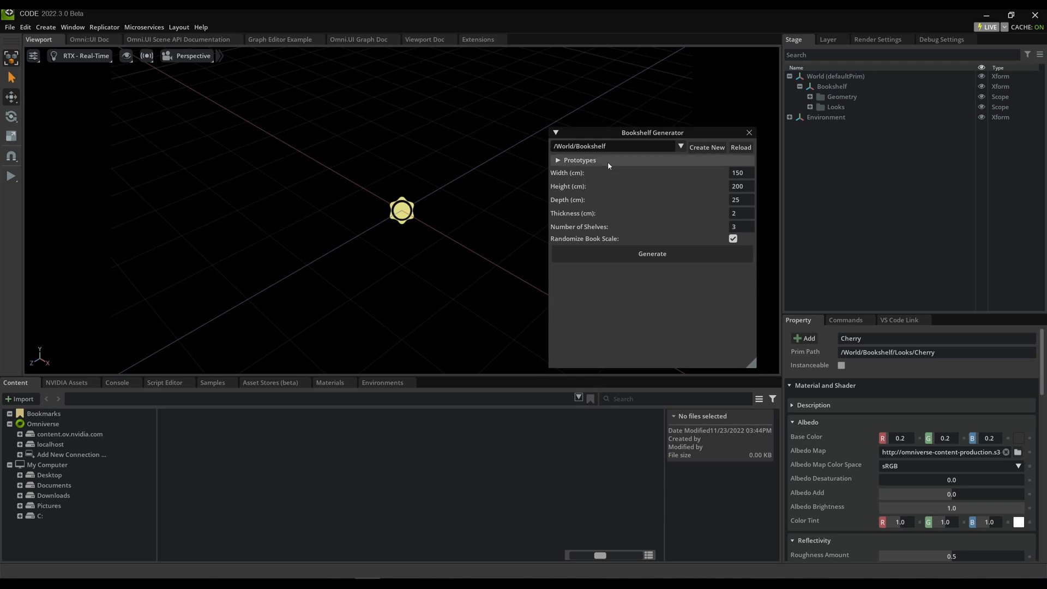
Step: Create the default book prototypes from the prototype settings, then review the shelf dimensions
click(576, 159)
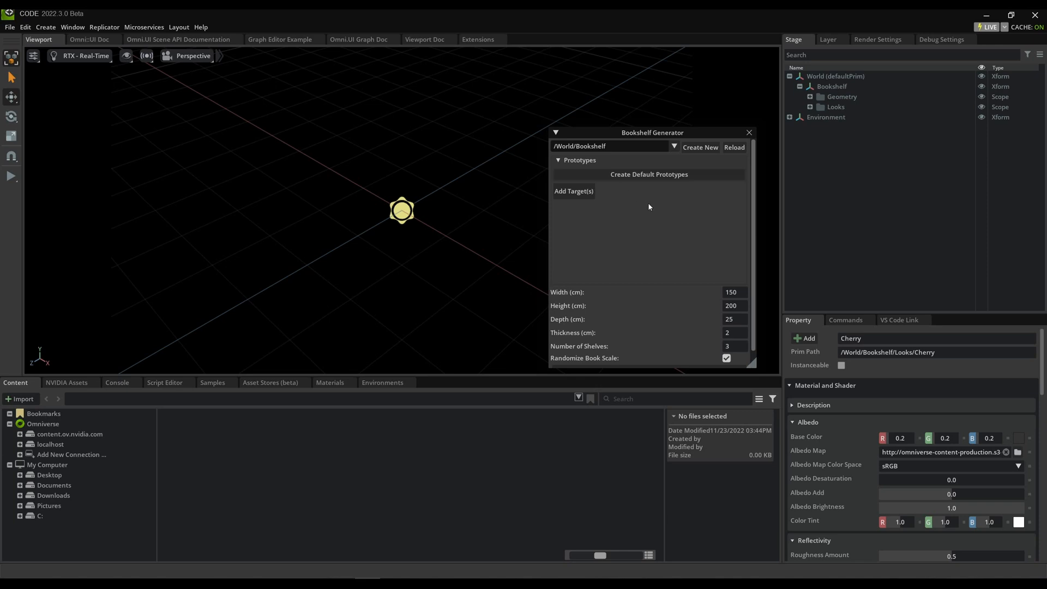
mouse_move(648, 206)
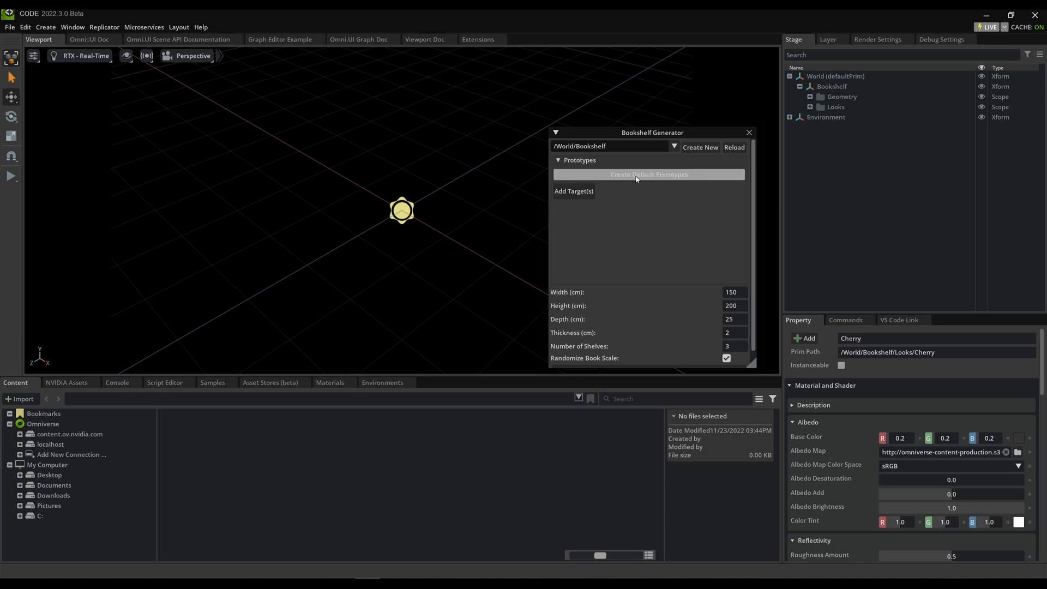
click(647, 174)
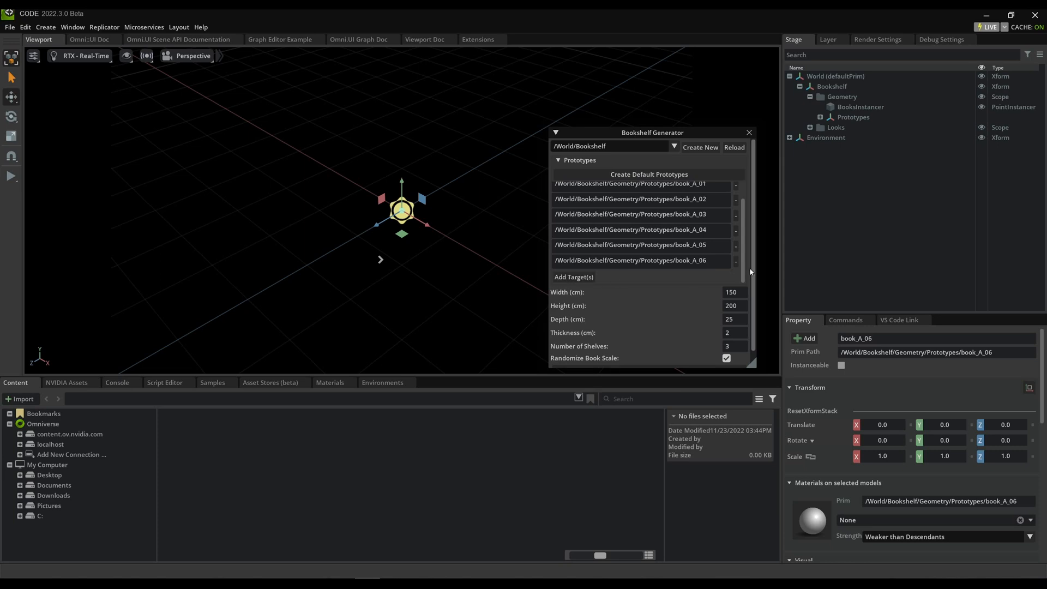
scroll(down, 3)
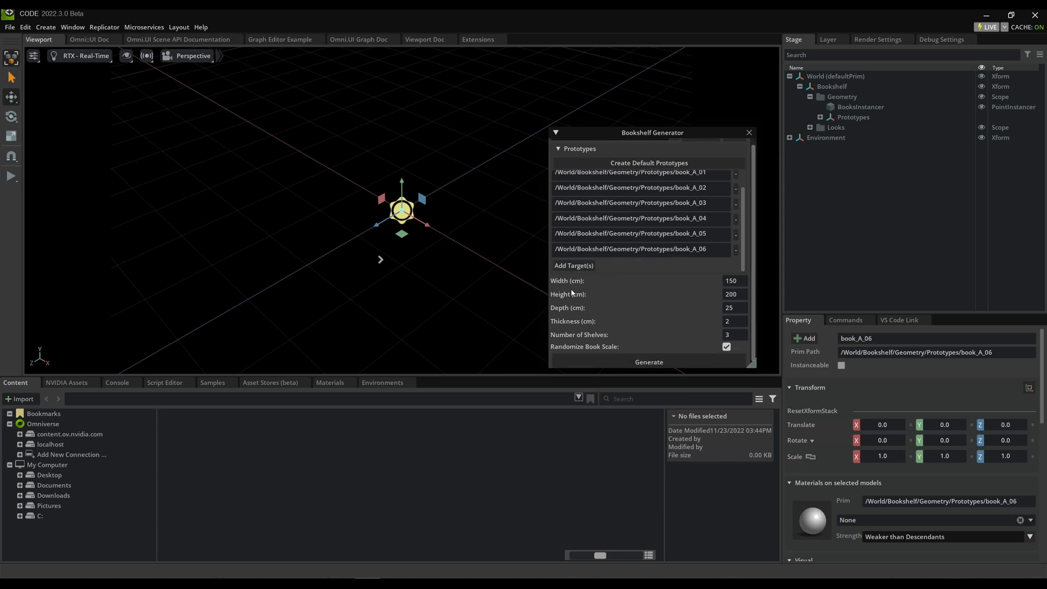
mouse_move(584, 327)
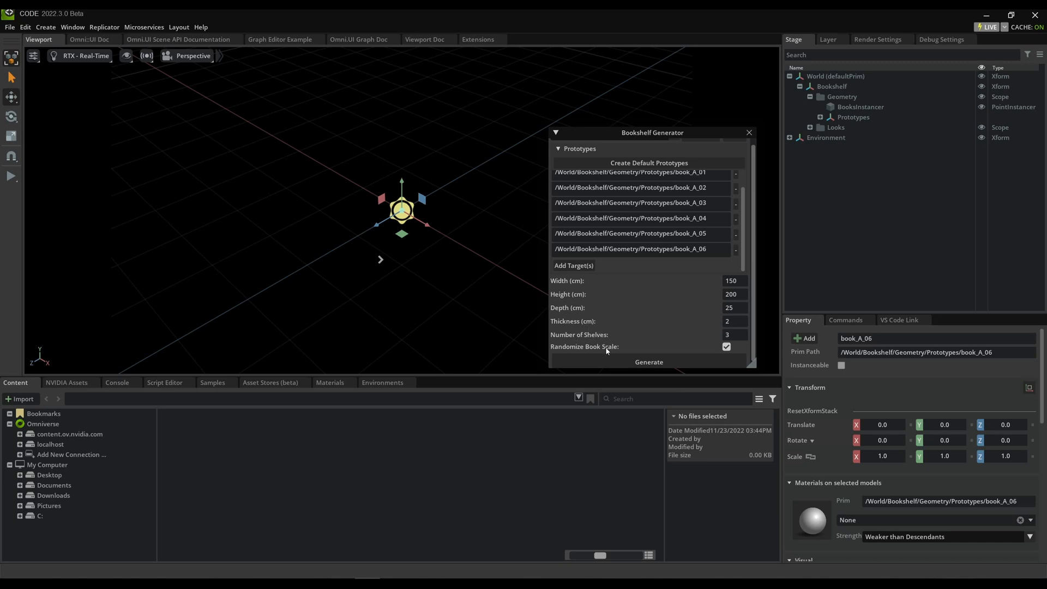
click(648, 361)
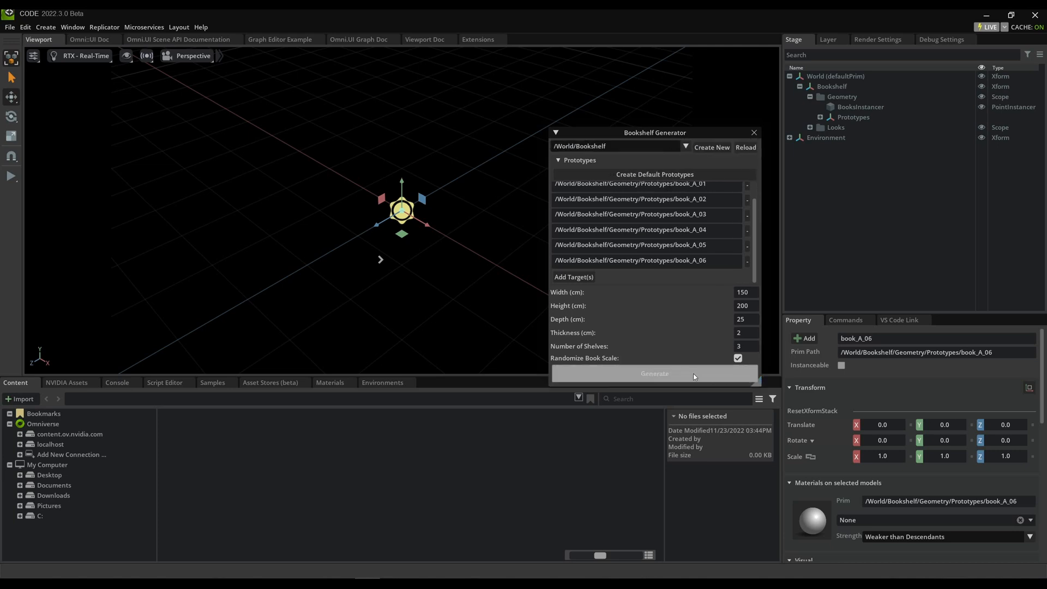
Step: Generate the bookshelf at 250 cm height with four shelves
click(653, 373)
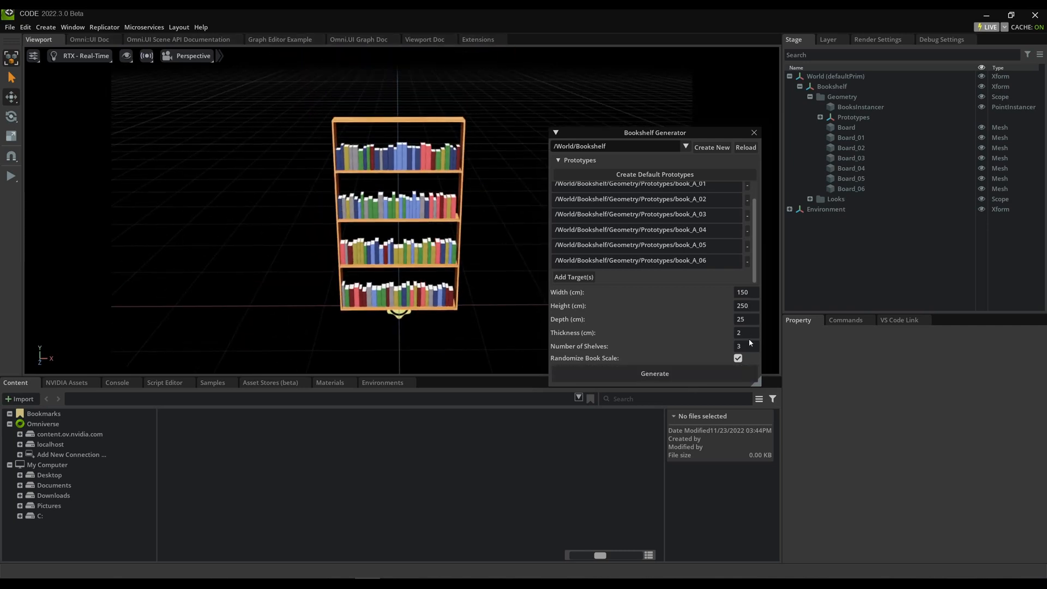
text(4)
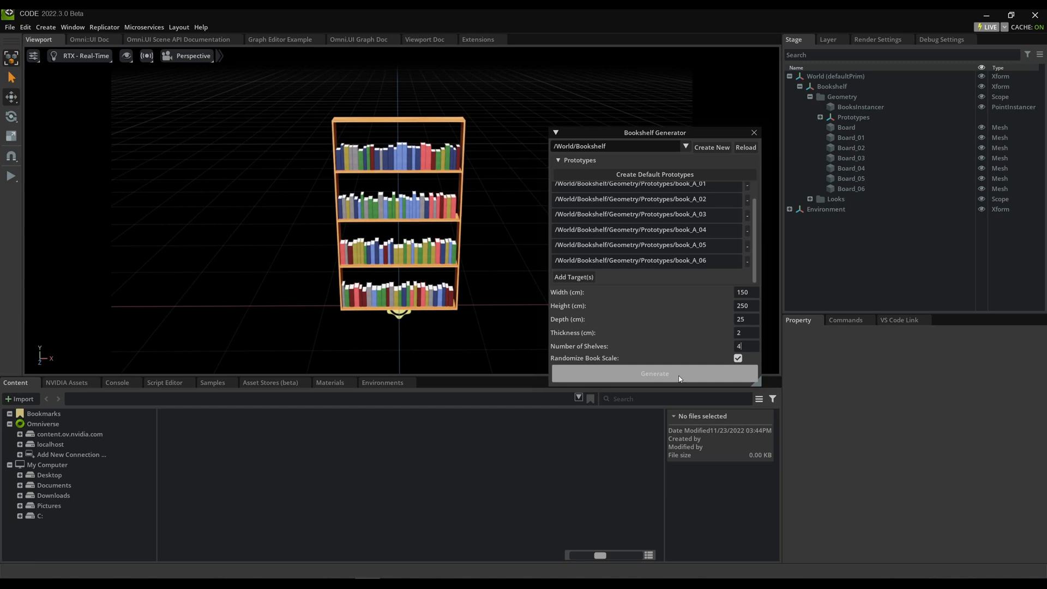
click(653, 373)
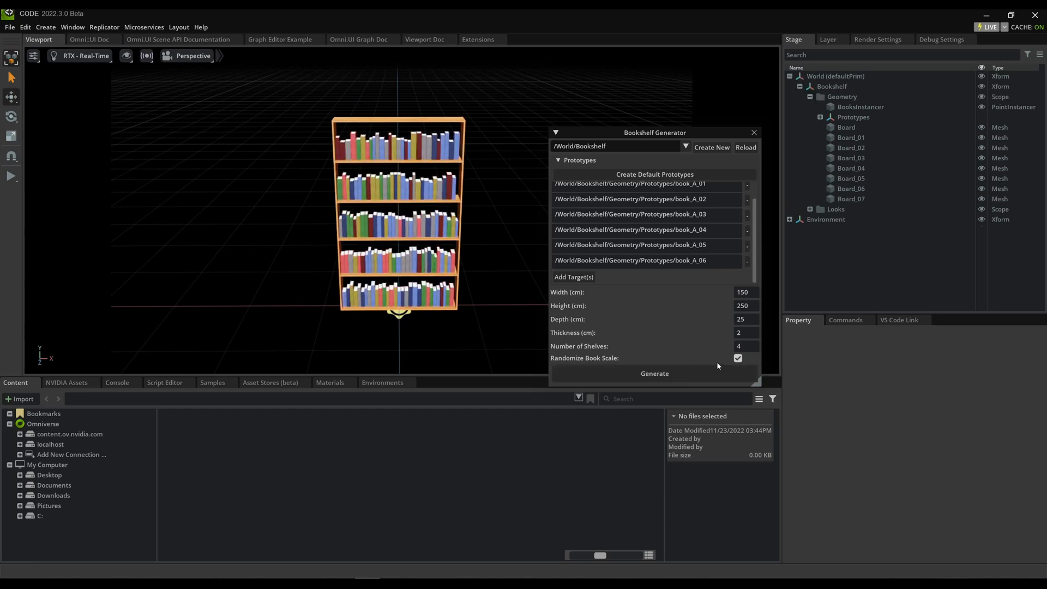
Step: Turn off Randomize Book Scale and regenerate the books at uniform size
click(737, 358)
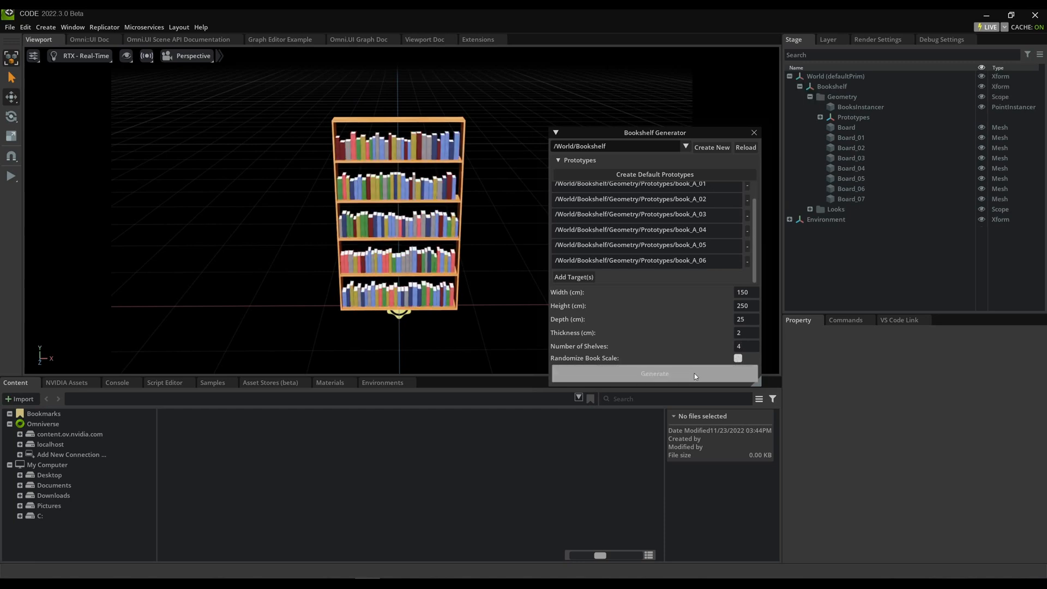
click(654, 373)
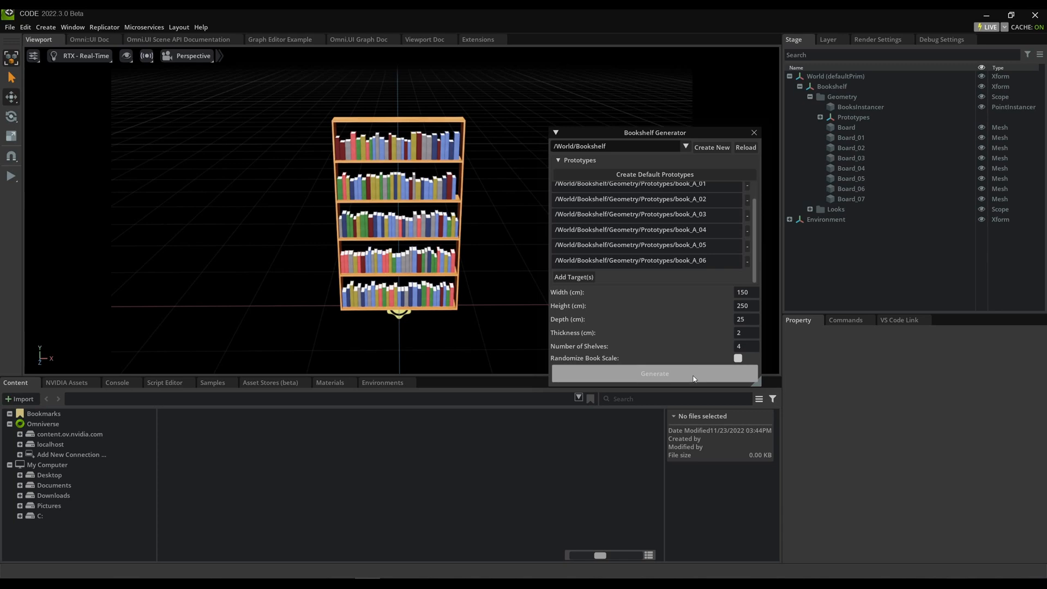
mouse_move(666, 375)
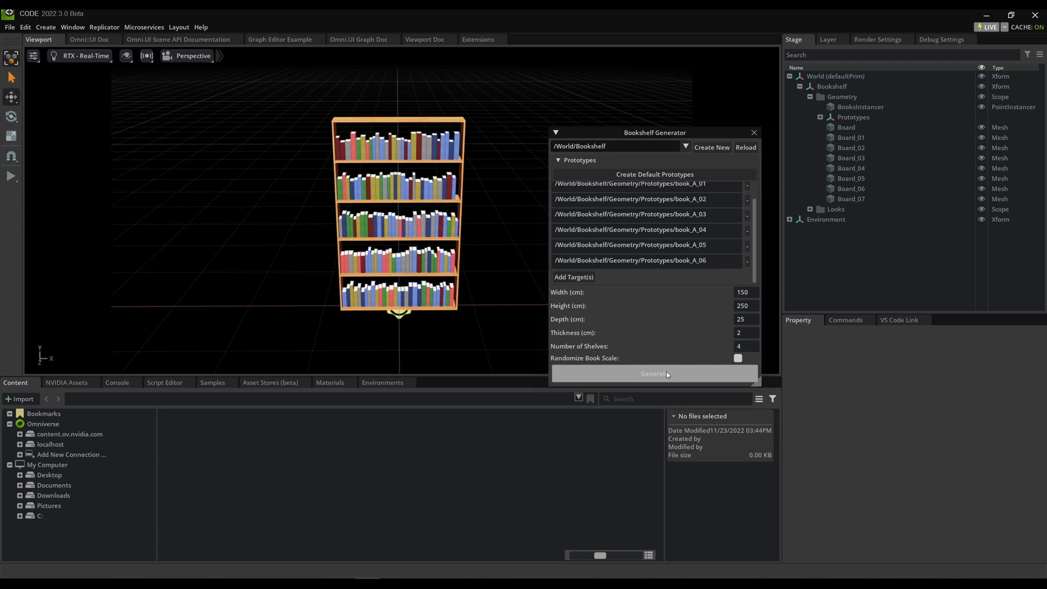
click(654, 373)
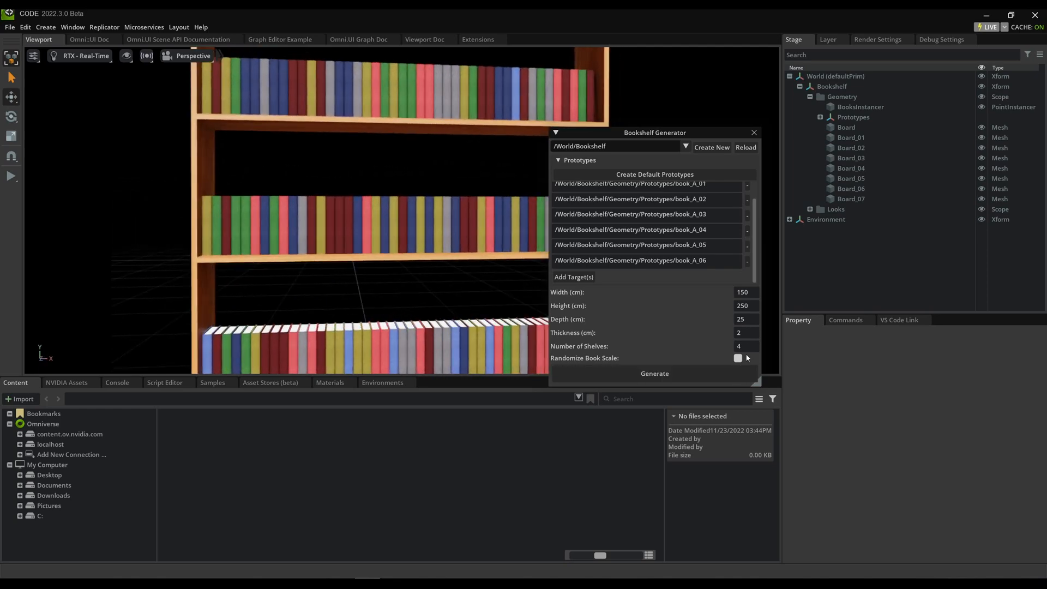
click(737, 357)
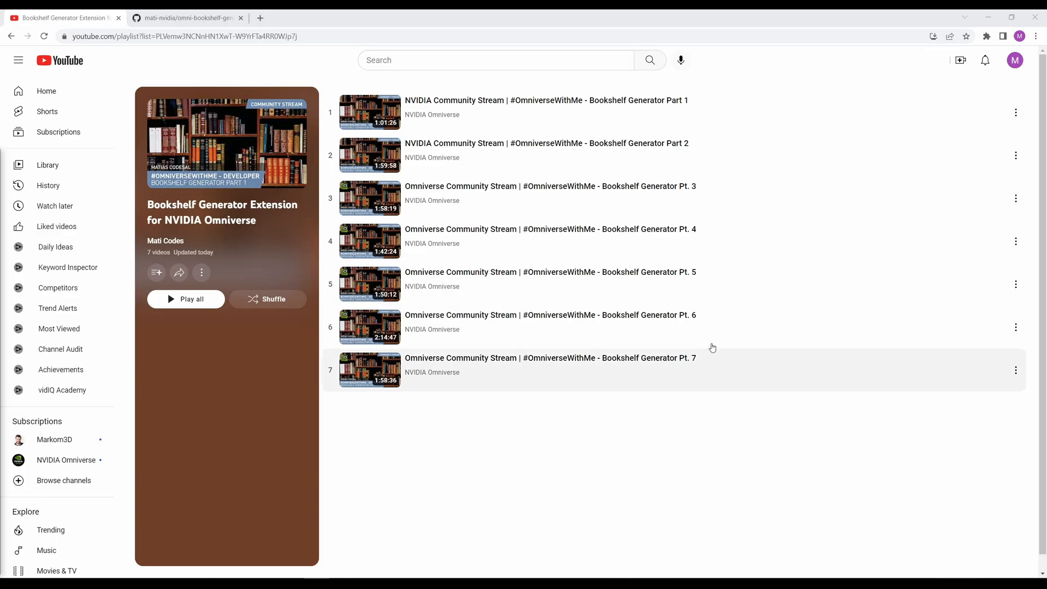
mouse_move(580, 374)
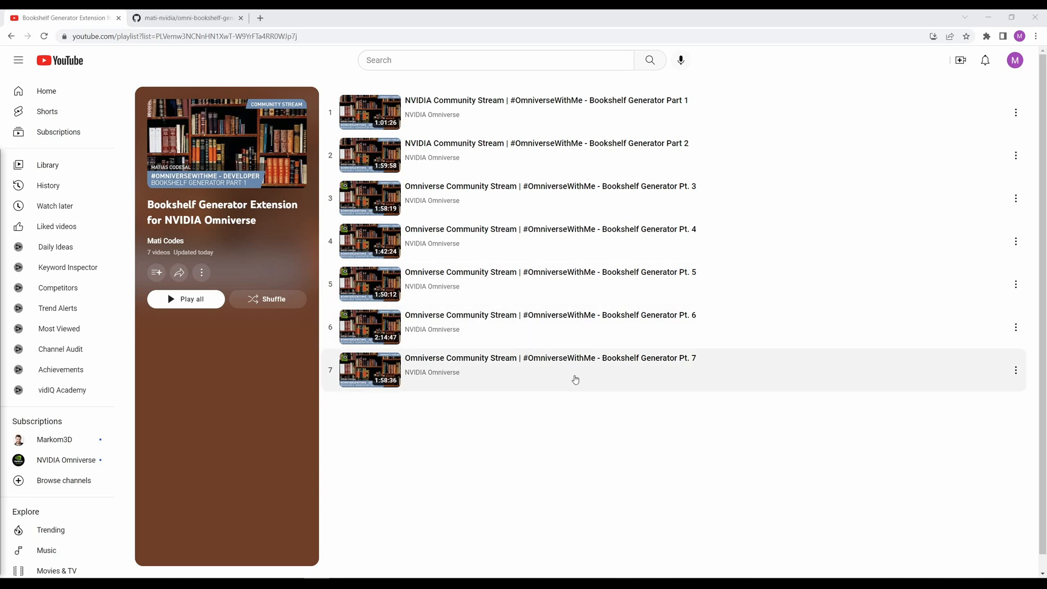
mouse_move(593, 377)
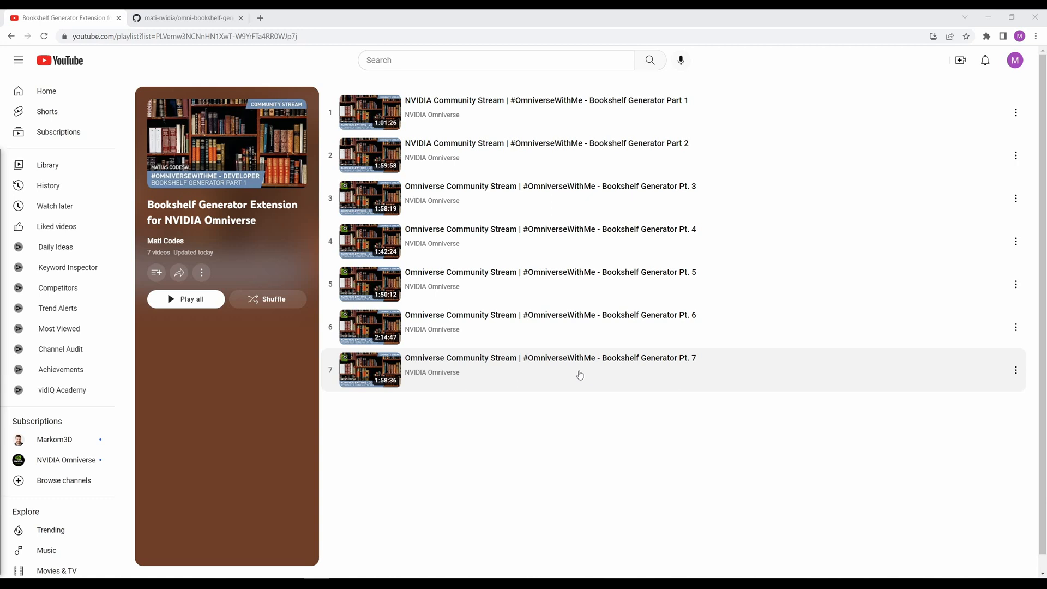
mouse_move(543, 416)
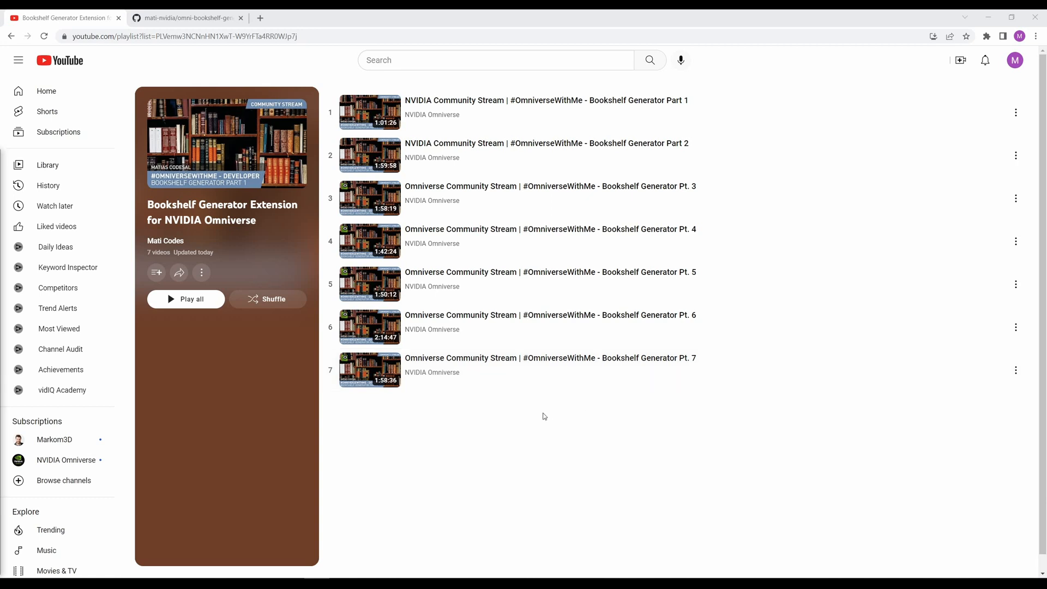
mouse_move(524, 425)
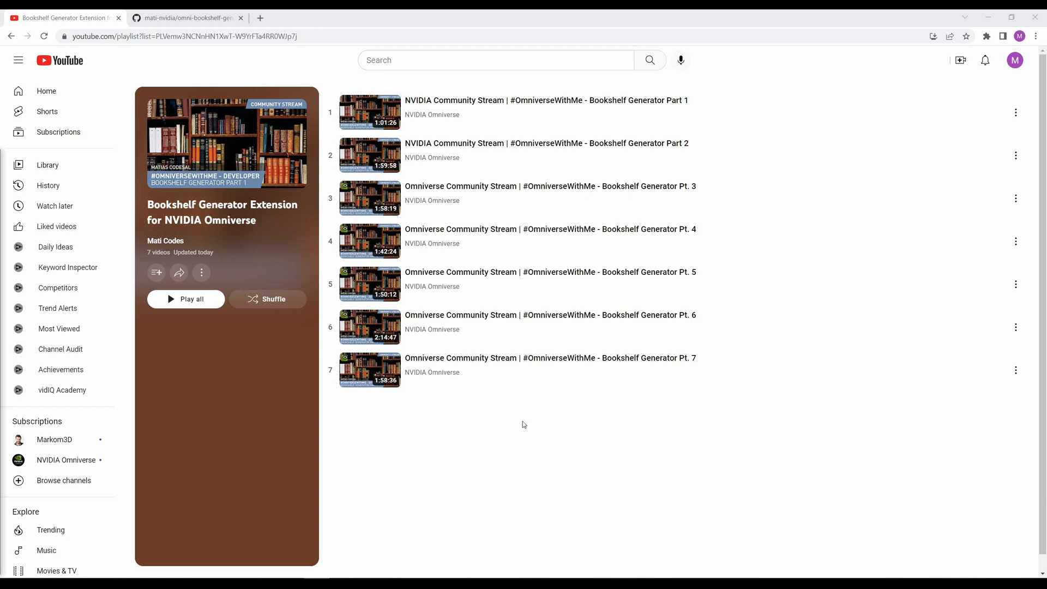
Step: Move from the seven-video playlist to the omni-bookshelf-generator repository tab
click(187, 18)
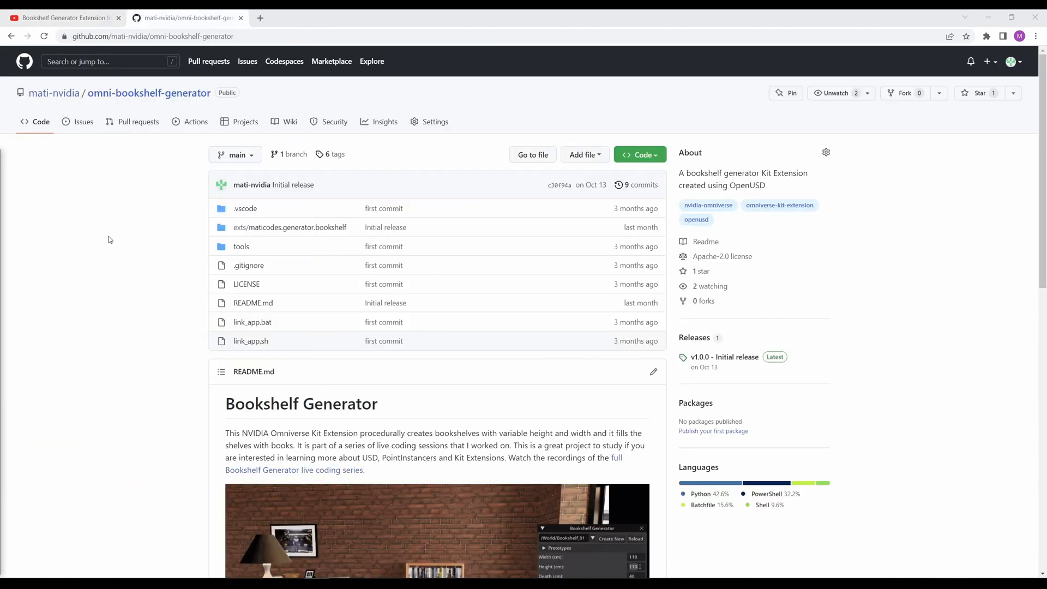
Step: Scroll down to the repository README with the Bookshelf Generator description and demo image
scroll(down, 3)
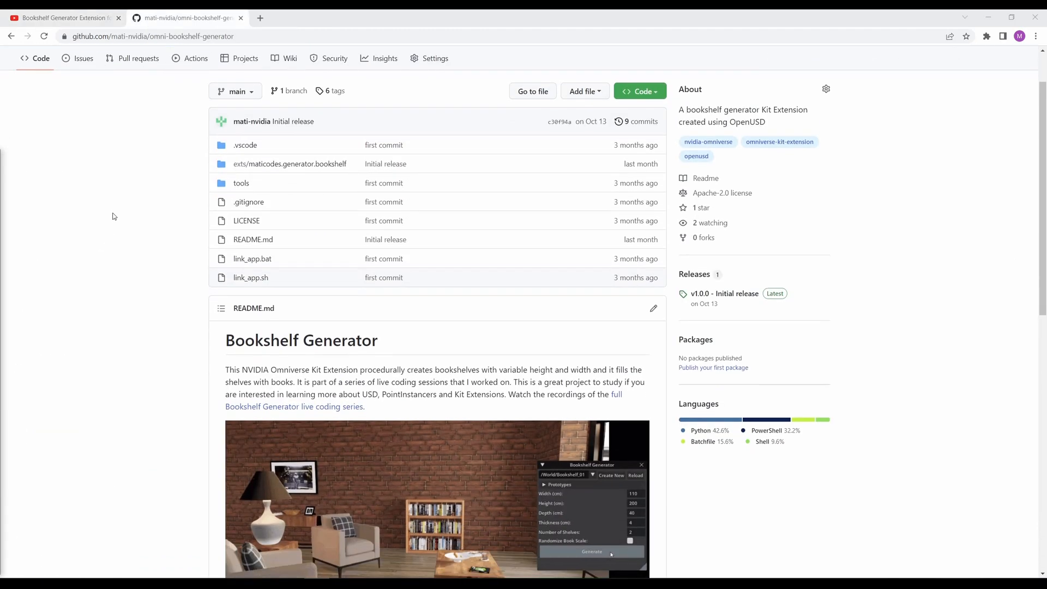
scroll(down, 3)
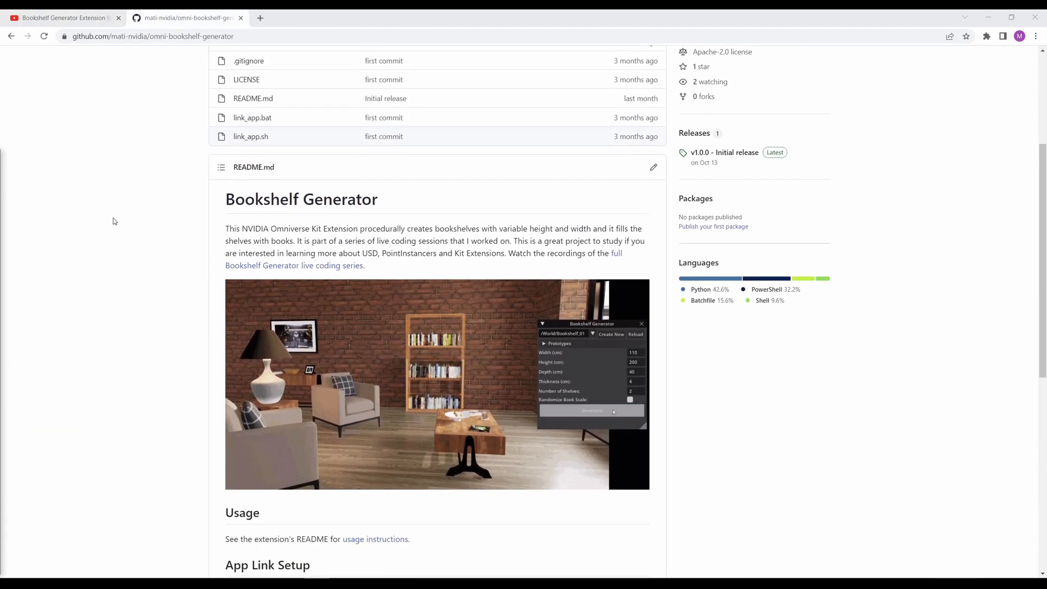
click(591, 412)
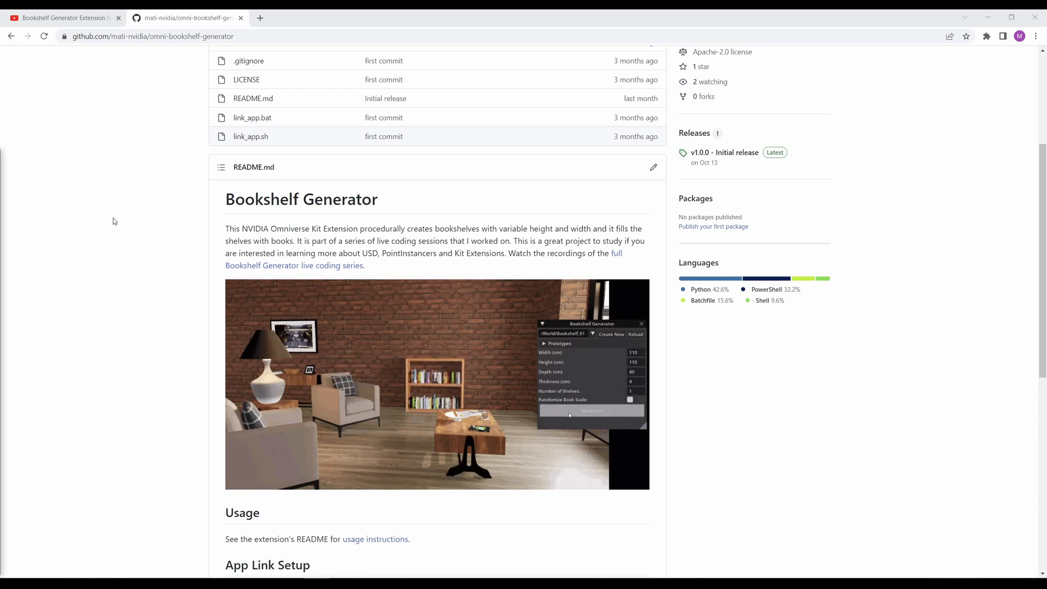